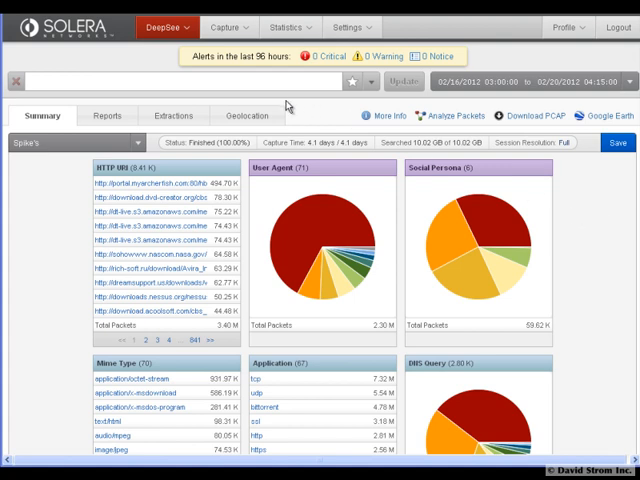
- Peek at the statistics options and dismiss them without choosing one
left_click(212, 24)
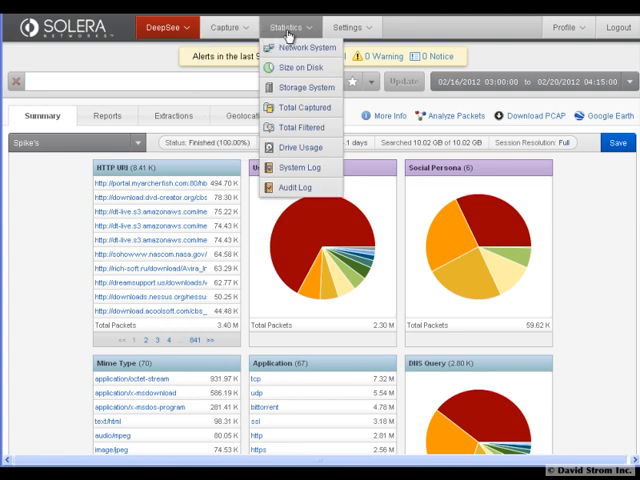
left_click(348, 26)
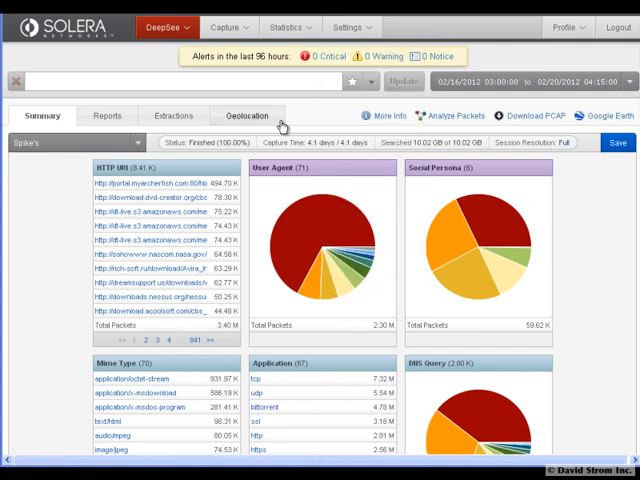
mouse_move(300, 244)
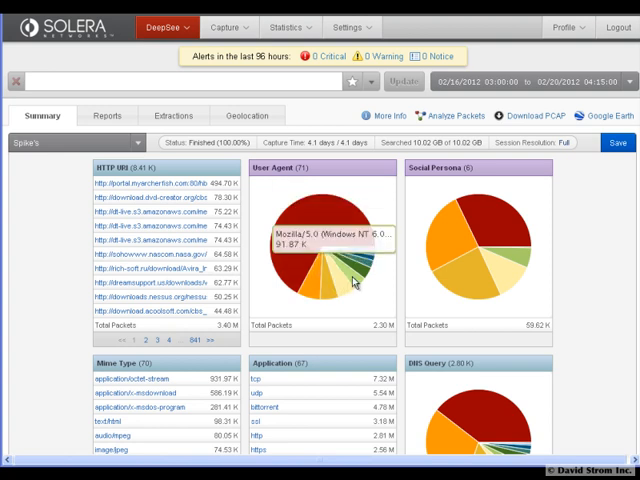
mouse_move(478, 276)
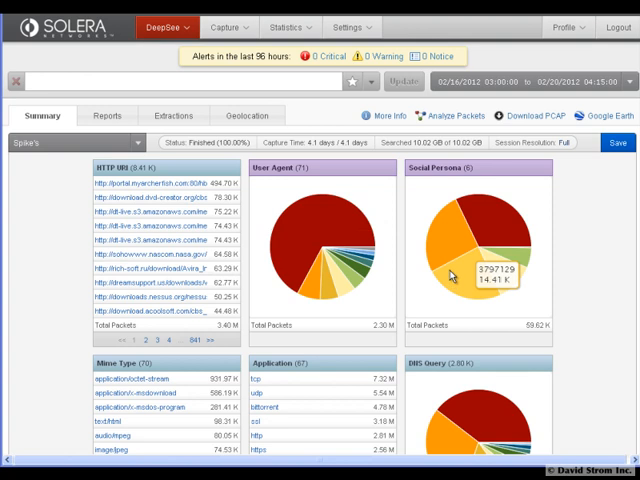
mouse_move(496, 258)
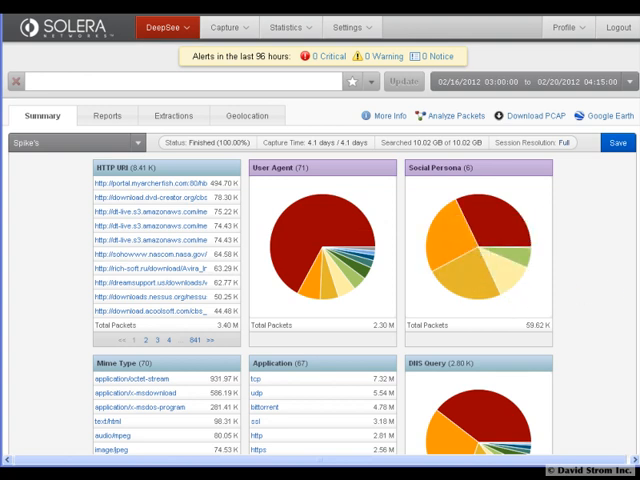
- Switch the Mime Type widget further down the dashboard to a pie chart
scroll("down", 3)
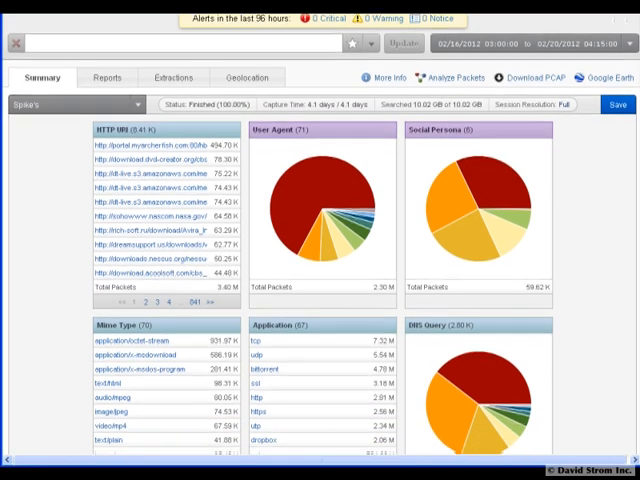
scroll("down", 3)
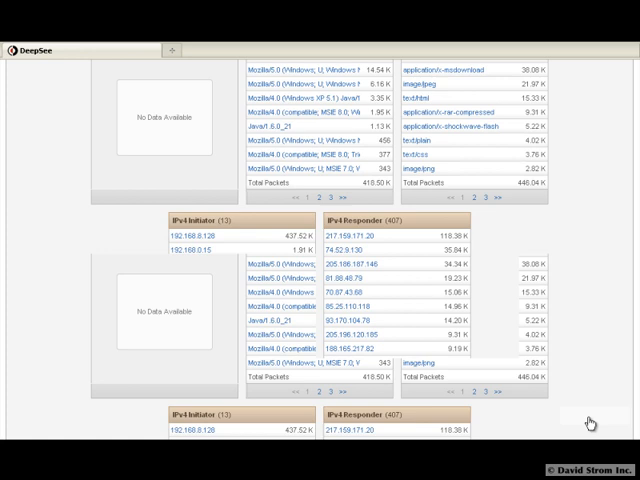
left_click(394, 264)
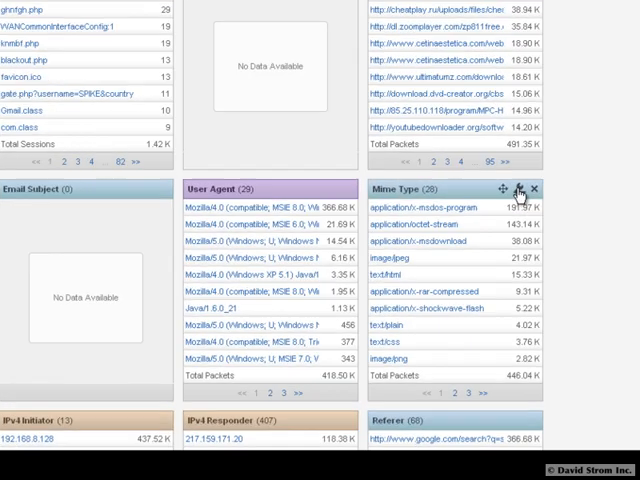
left_click(520, 188)
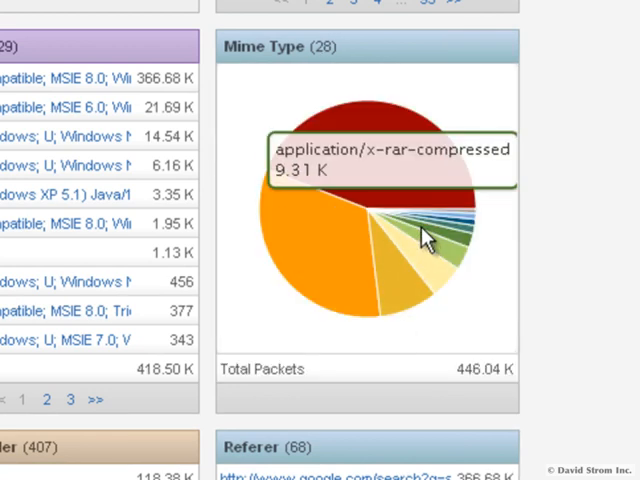
mouse_move(370, 196)
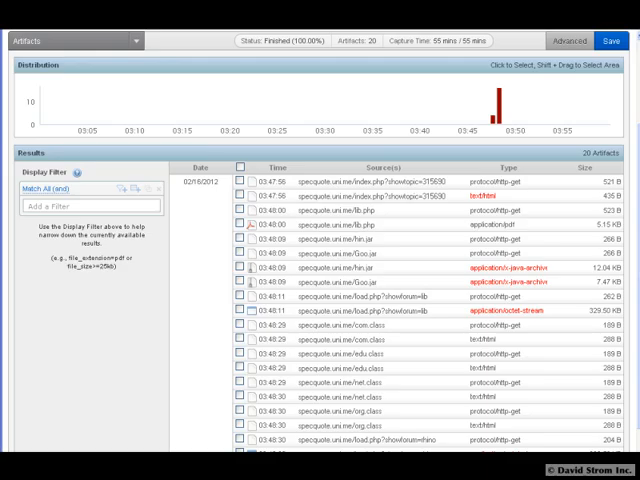
mouse_move(376, 300)
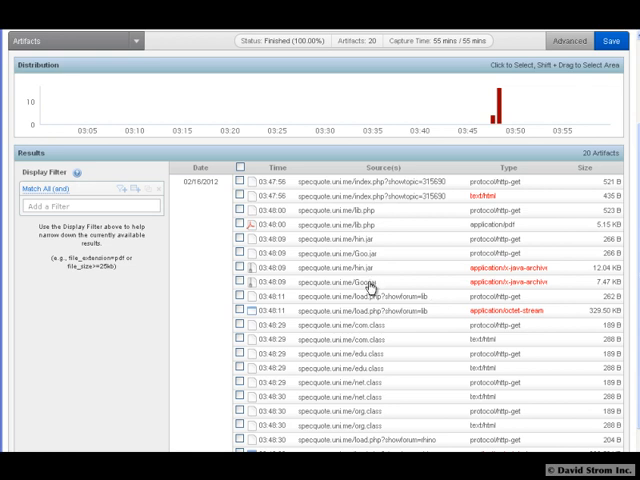
mouse_move(498, 104)
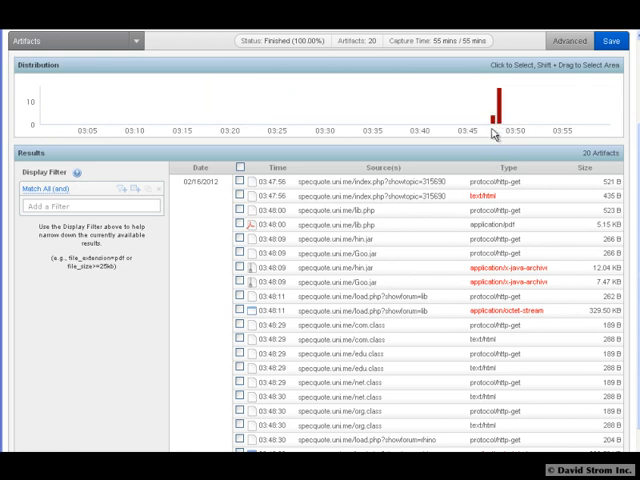
mouse_move(364, 312)
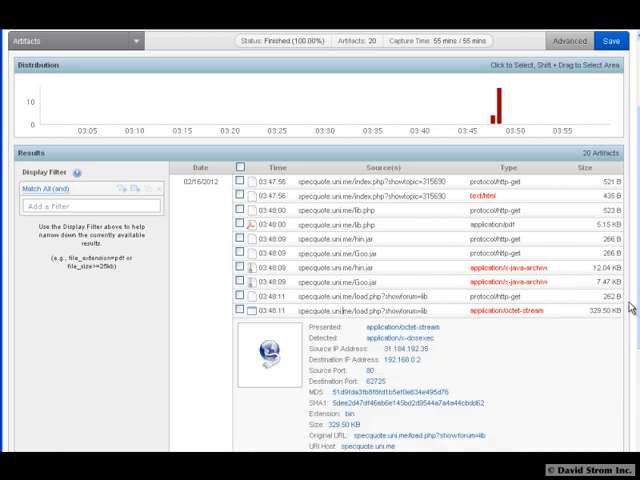
- Scroll the drive-by artifact list to the expanded application/octet-stream entry
scroll("down", 3)
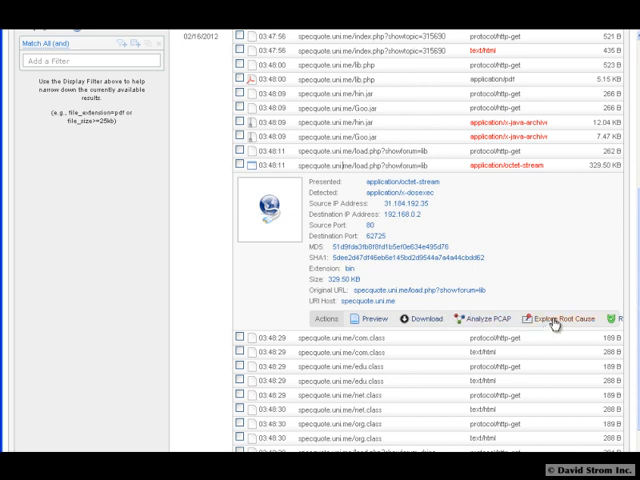
- Look up Reputation Information for the artifact's hash, URL and IP addresses via Settings
left_click(344, 44)
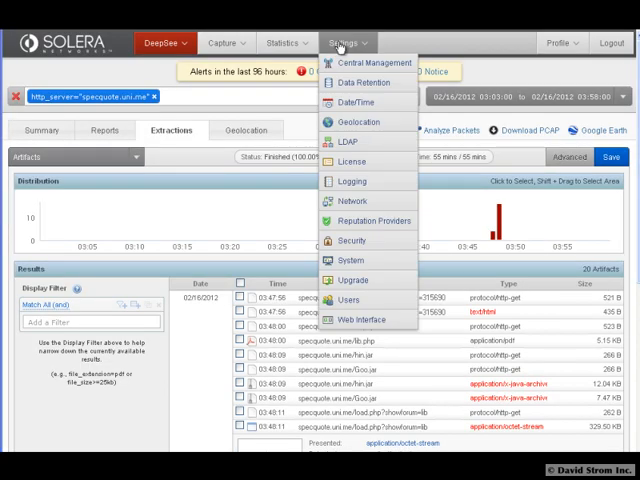
mouse_move(338, 222)
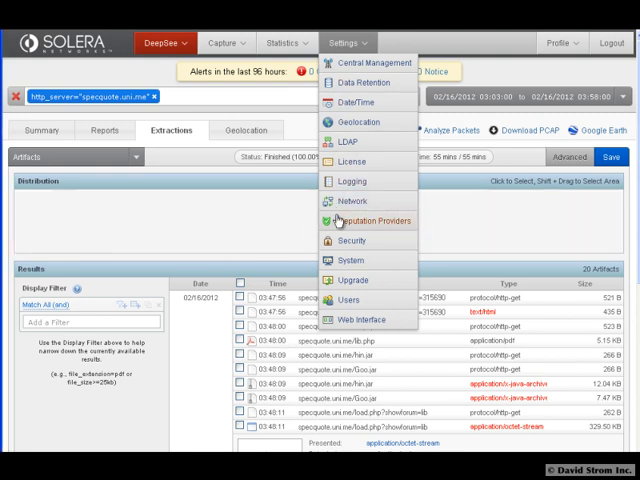
left_click(364, 220)
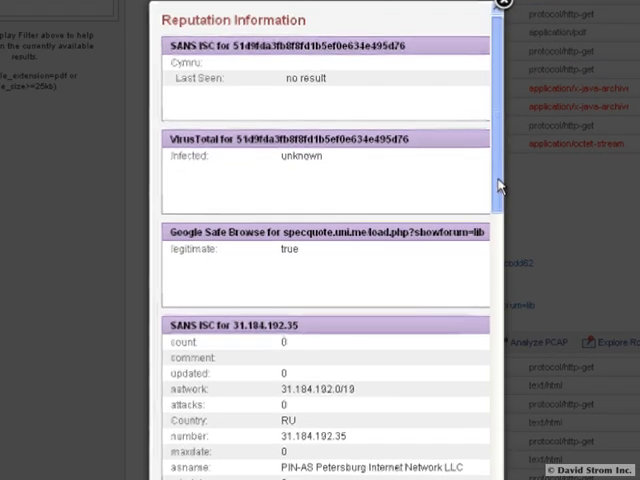
- Review the SANS ISC, VirusTotal, whois and SORBS results in the reputation popup
scroll("down", 3)
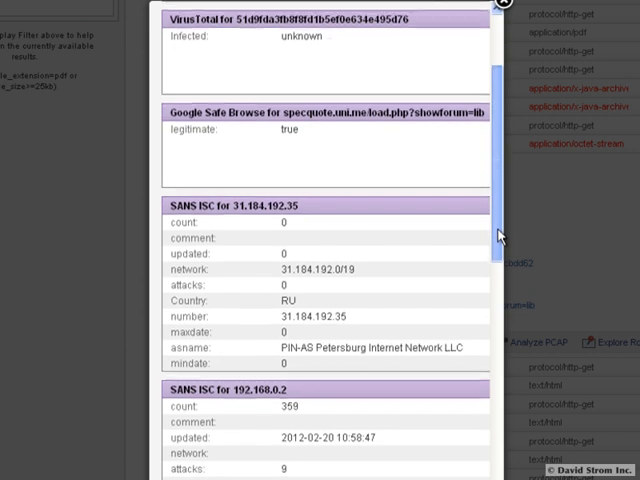
scroll("down", 3)
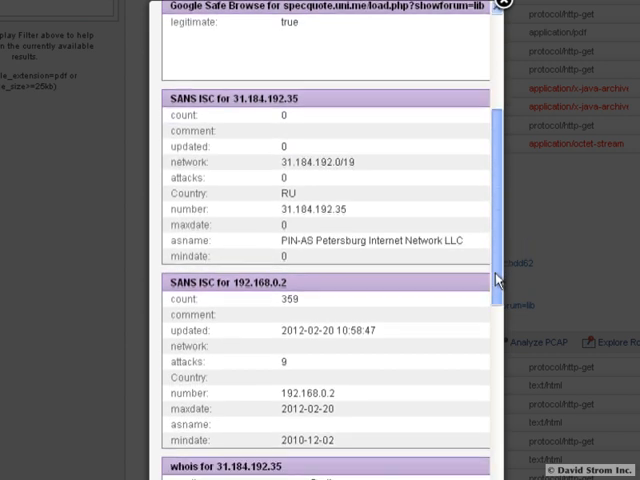
scroll("down", 3)
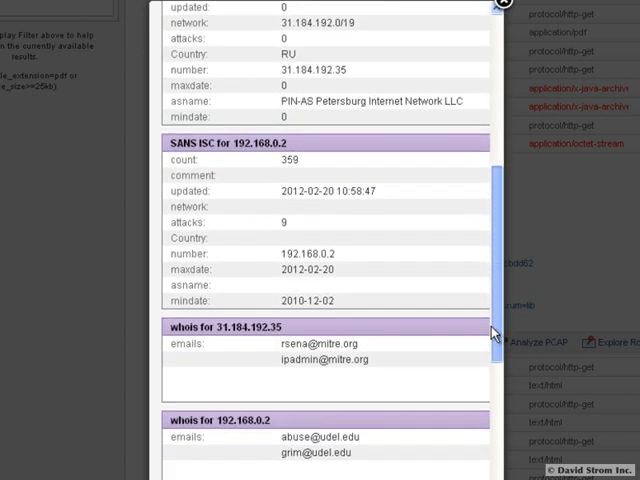
scroll("down", 3)
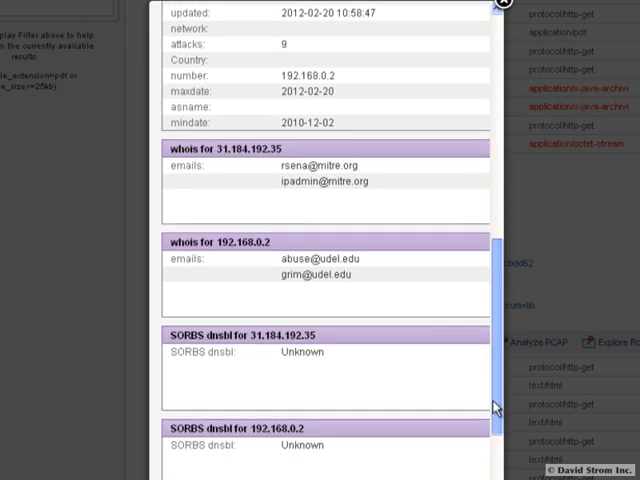
scroll("down", 3)
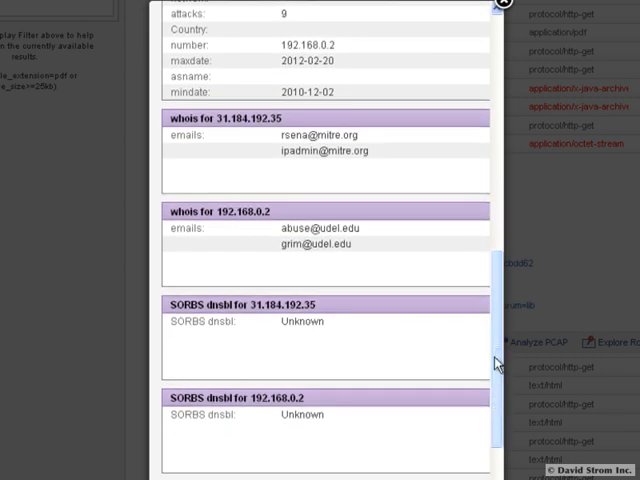
scroll("down", 3)
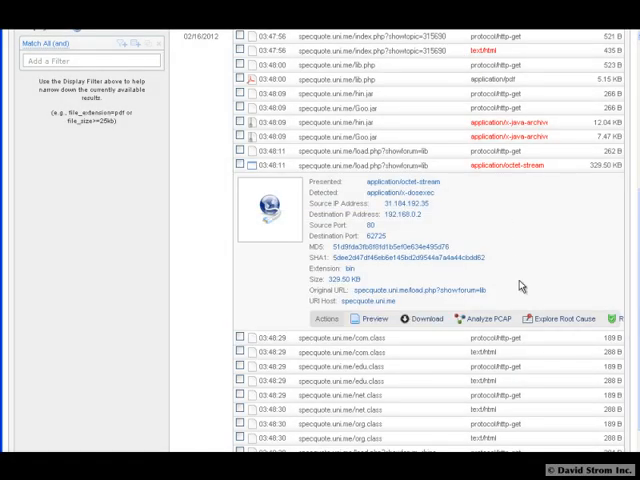
- Explore the artifact's root-cause path and expand a text/html entry in the resulting list
left_click(572, 316)
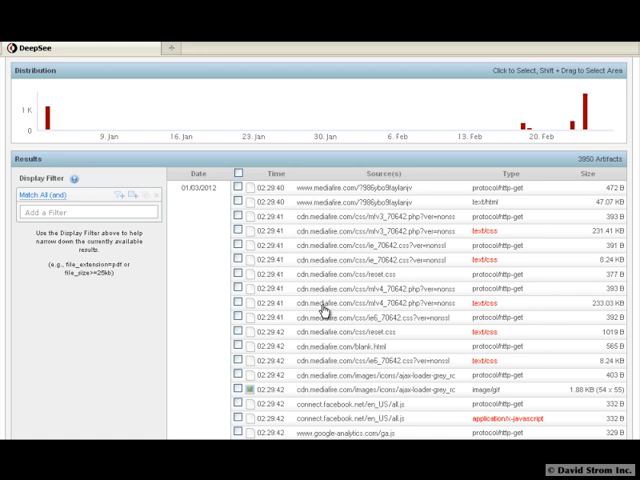
left_click(350, 310)
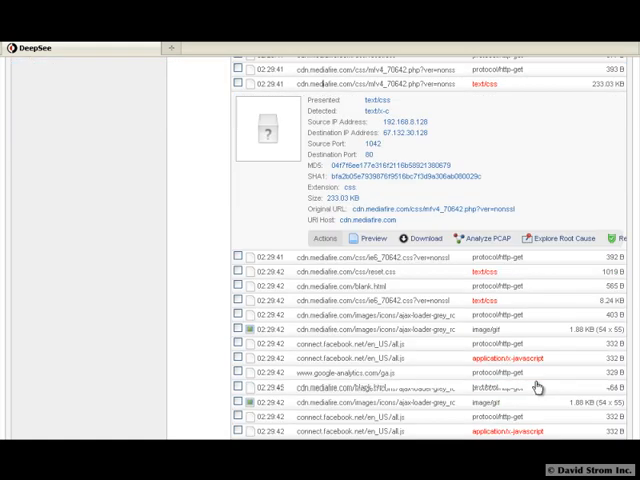